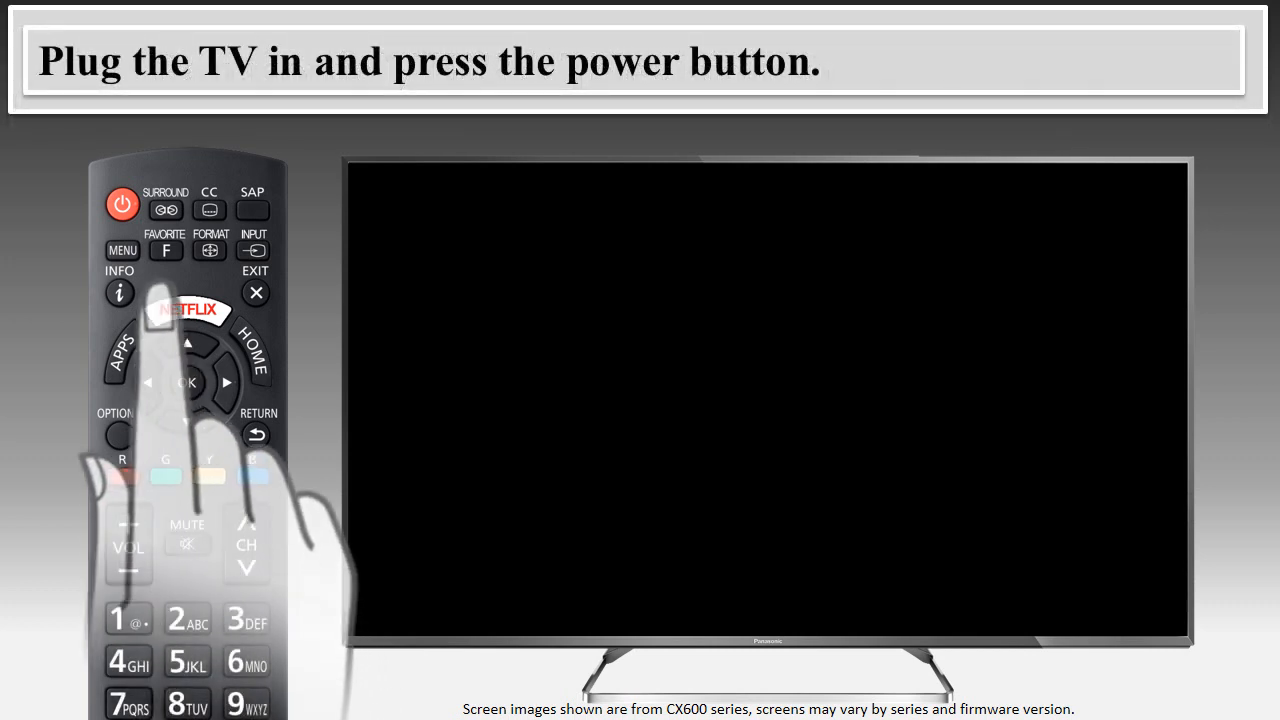
- Power on the TV, select English as the language and Canada as the country
click(120, 205)
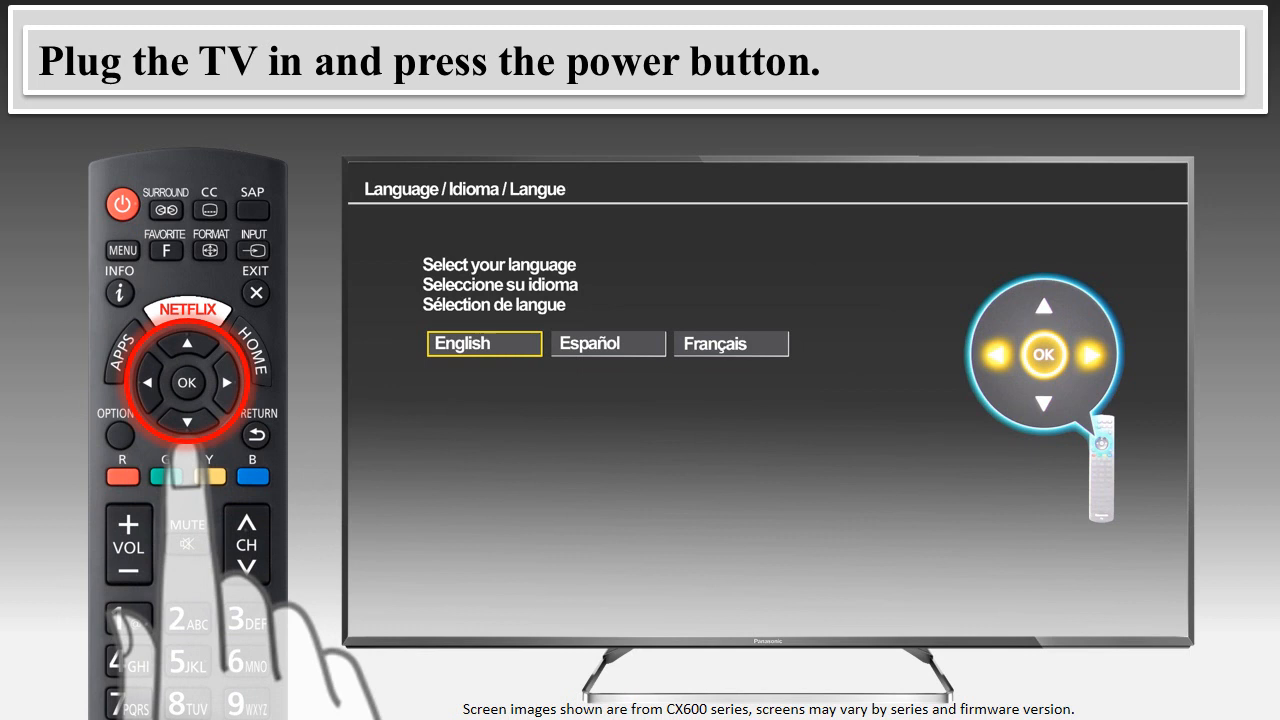
click(187, 382)
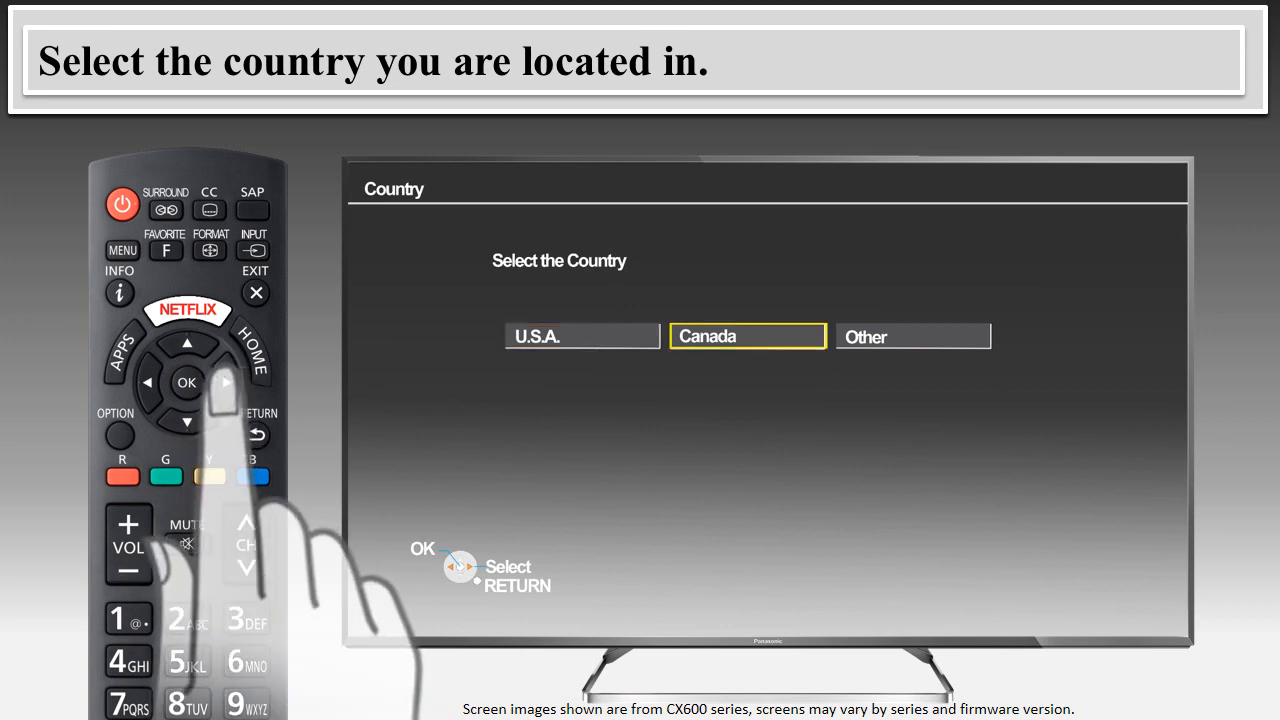
click(186, 382)
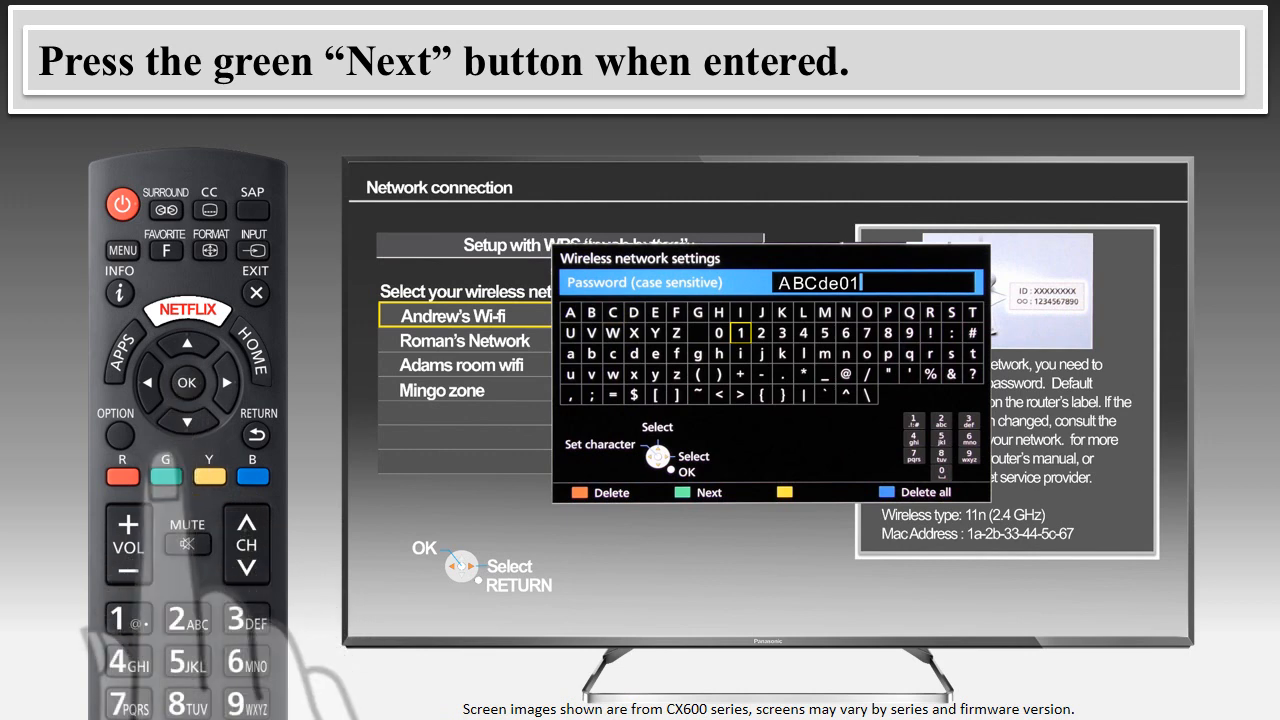
- Confirm the typed Wi-Fi password to connect to the wireless network
click(166, 475)
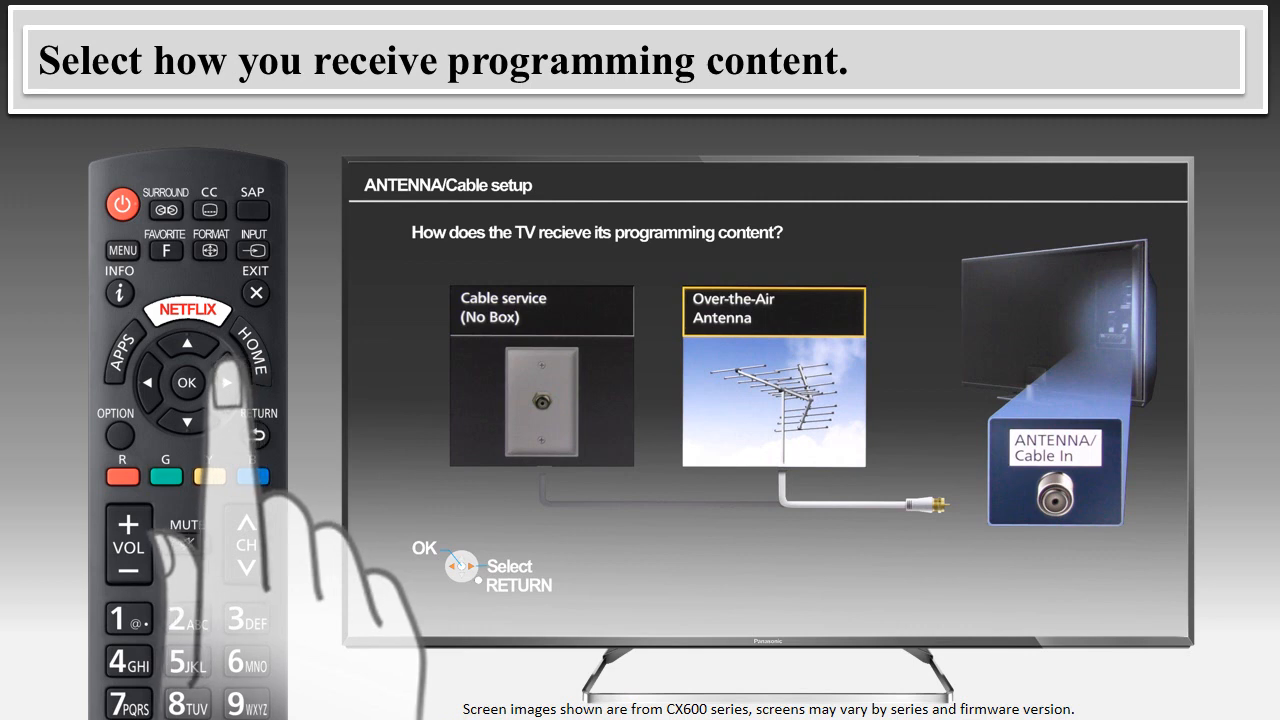
- Select Over-the-Air Antenna as the signal source to begin auto programming
click(186, 382)
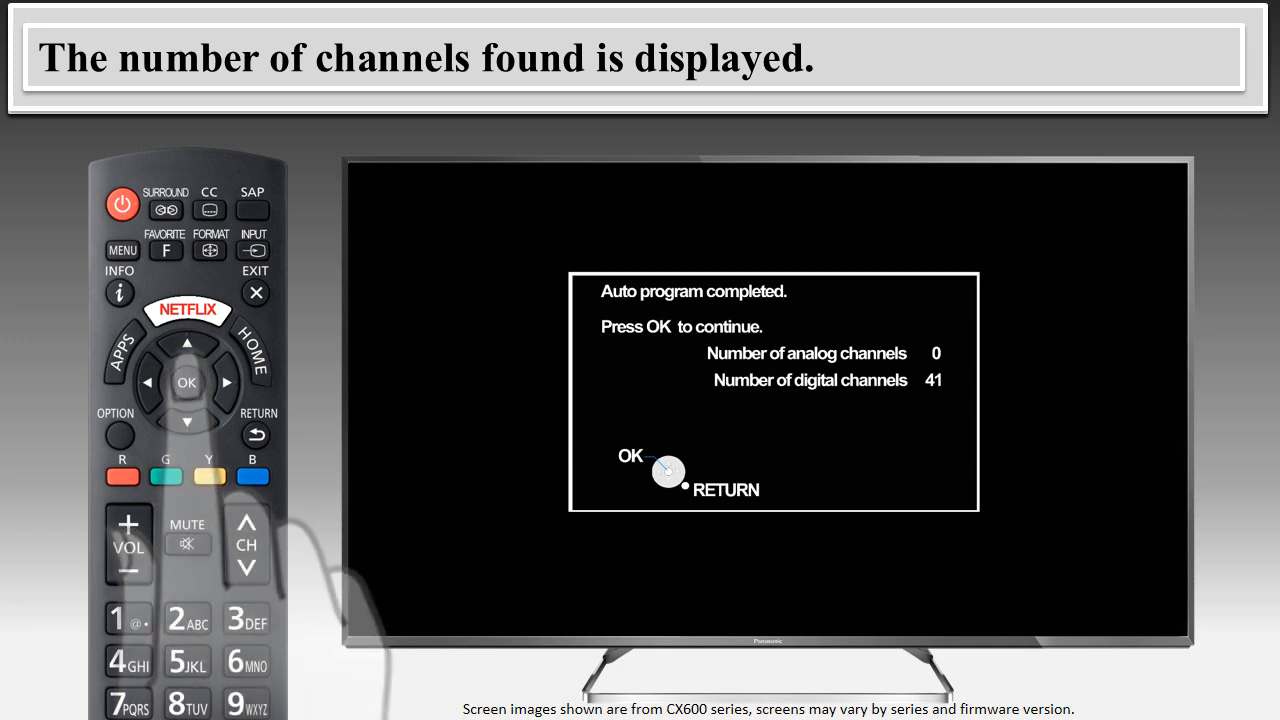
- Accept the scan results of 41 digital and 0 analog channels
click(188, 383)
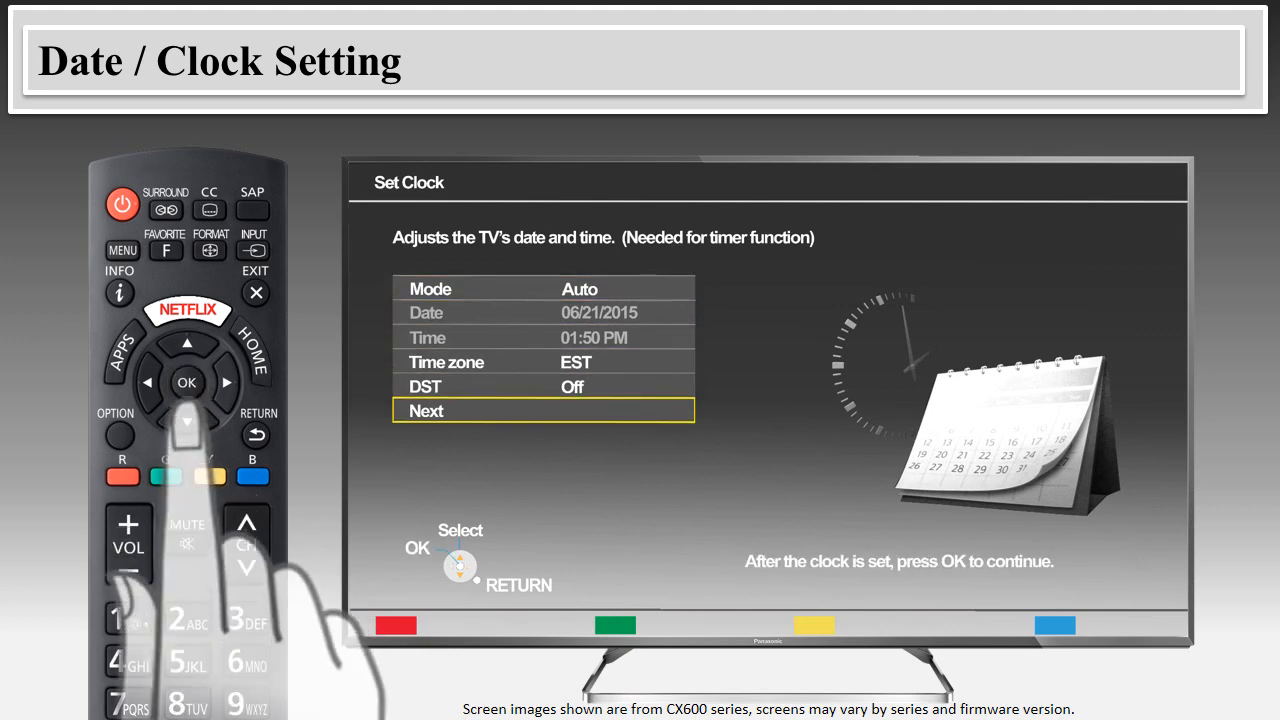
- Confirm the clock as Auto mode, EST time zone, DST off
click(187, 383)
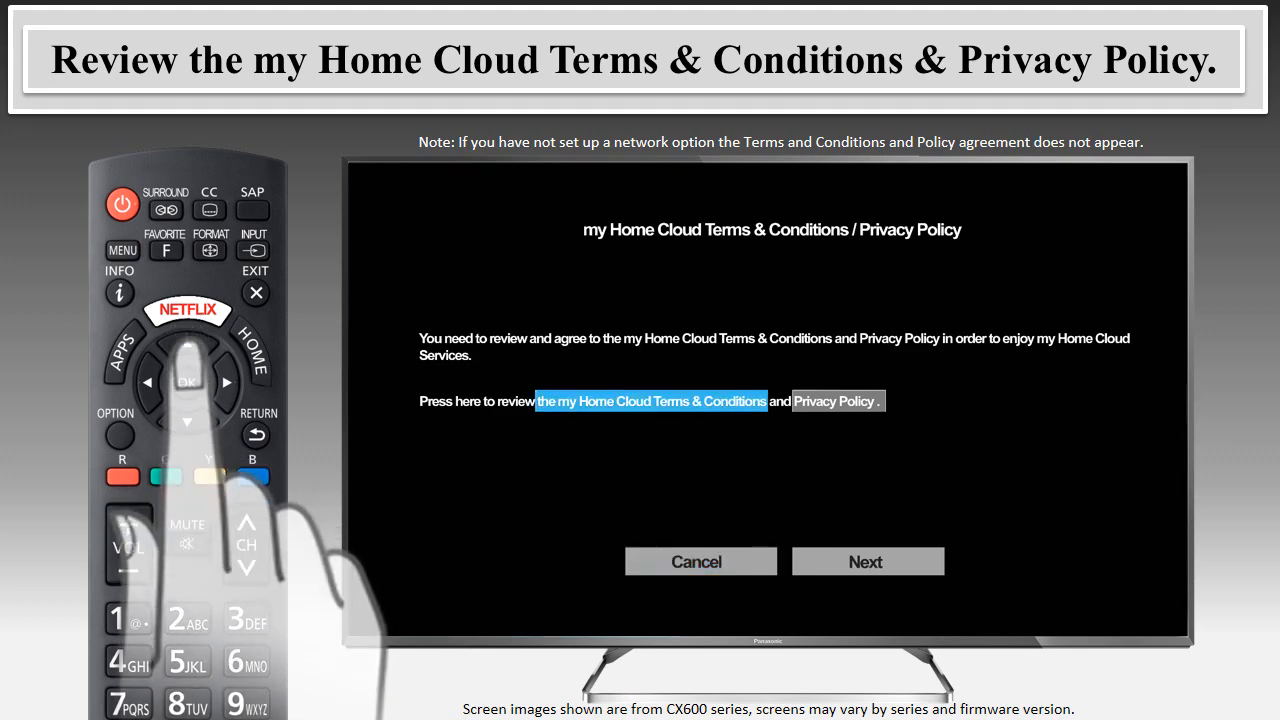
- Open the my Home Cloud Terms & Conditions link for reading
click(653, 401)
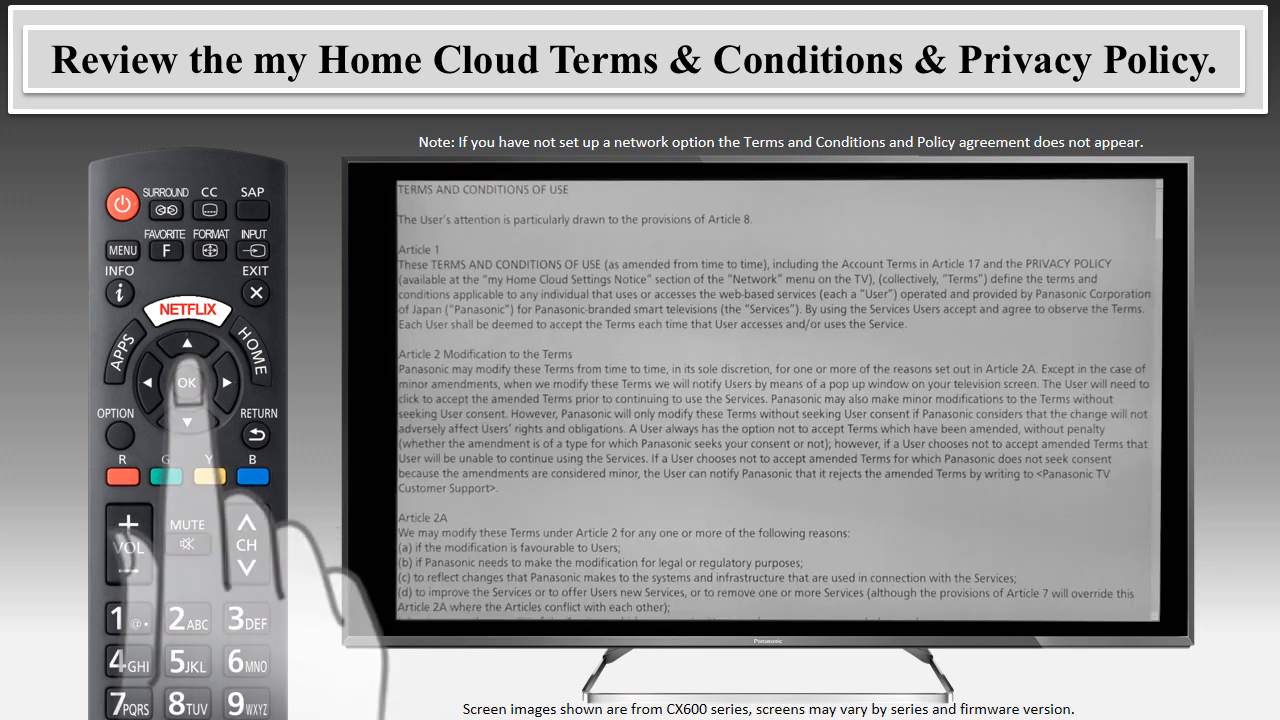